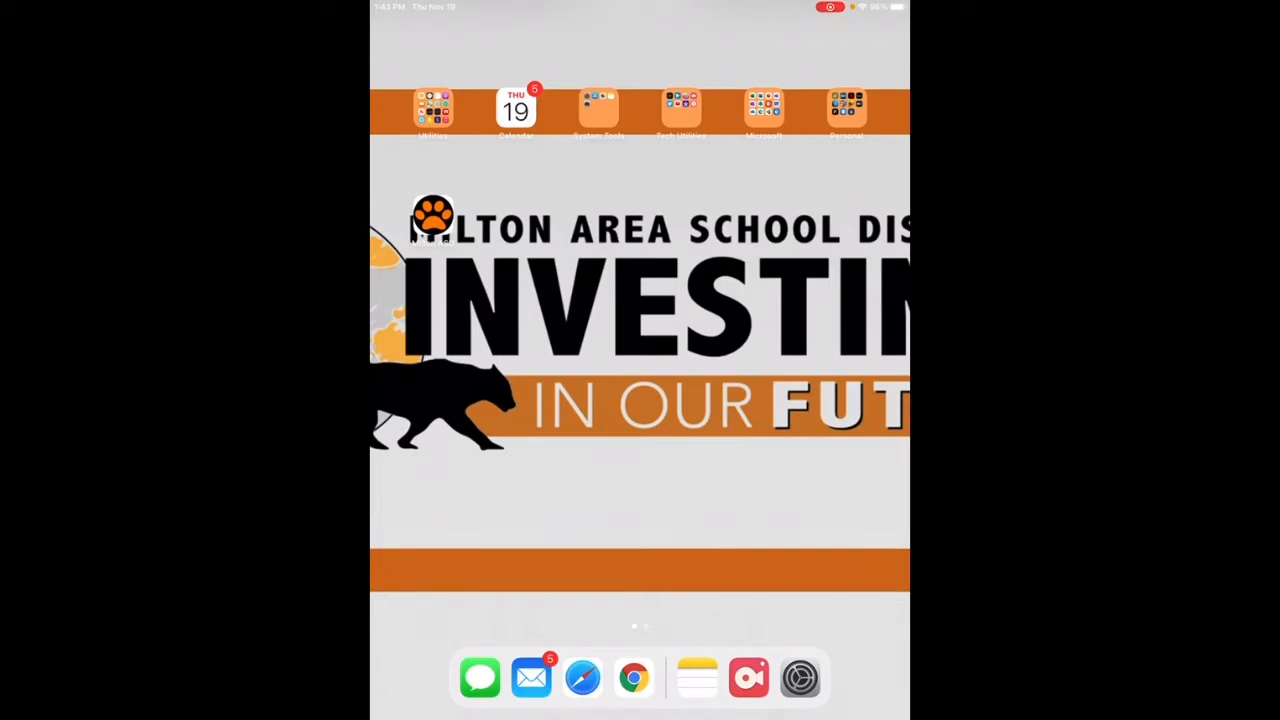
Launch Notes from the dock to a new blank note.
left_click(598, 110)
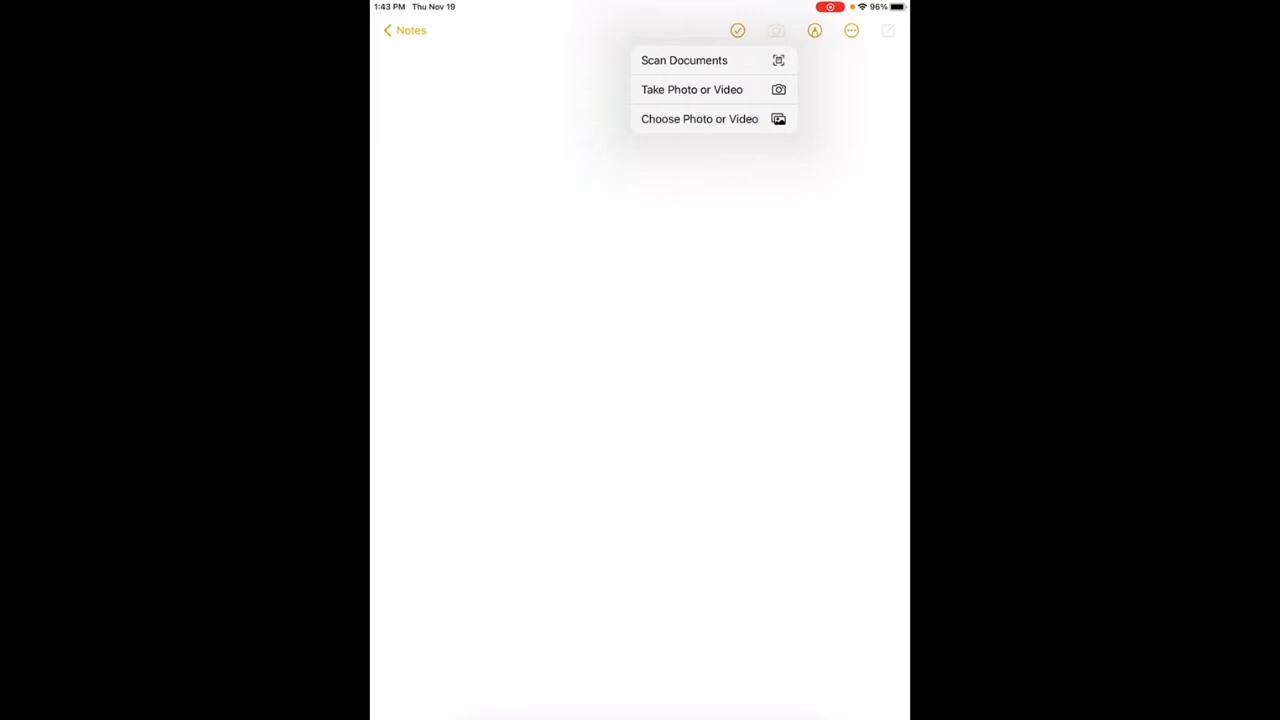
Scan the worksheet page with Scan Documents and review the captured scan.
left_click(684, 60)
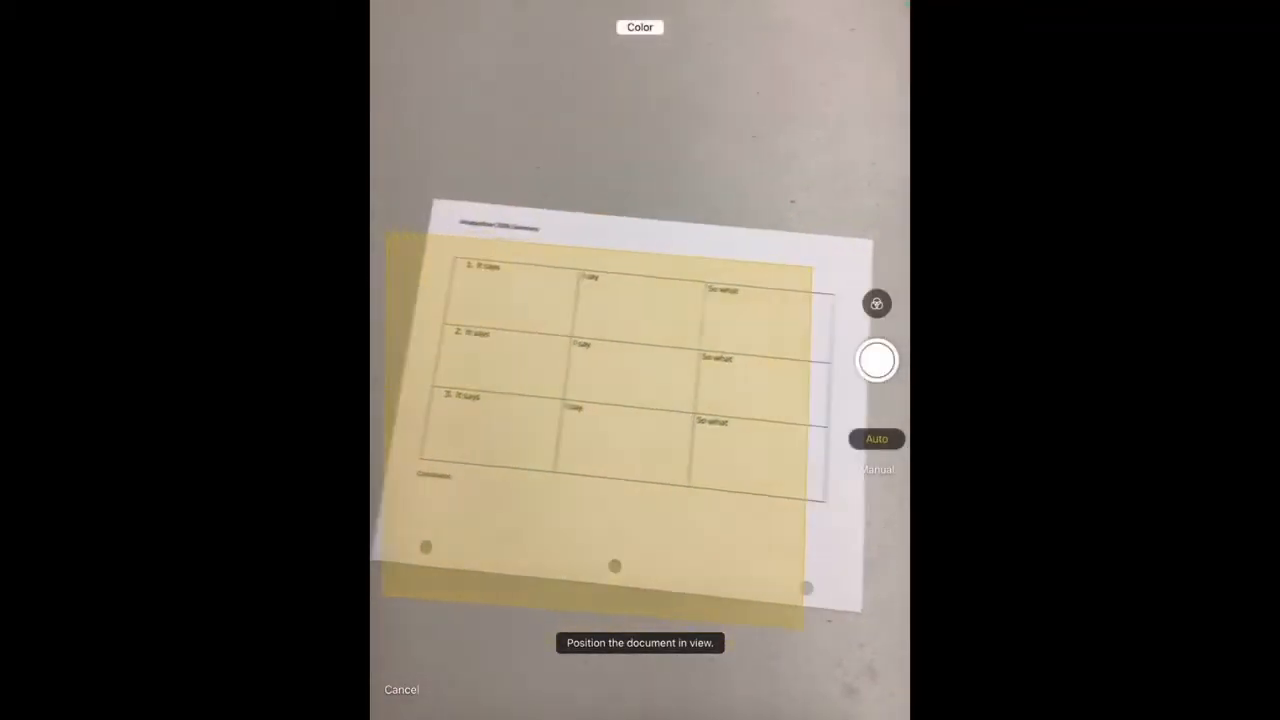
left_click(876, 360)
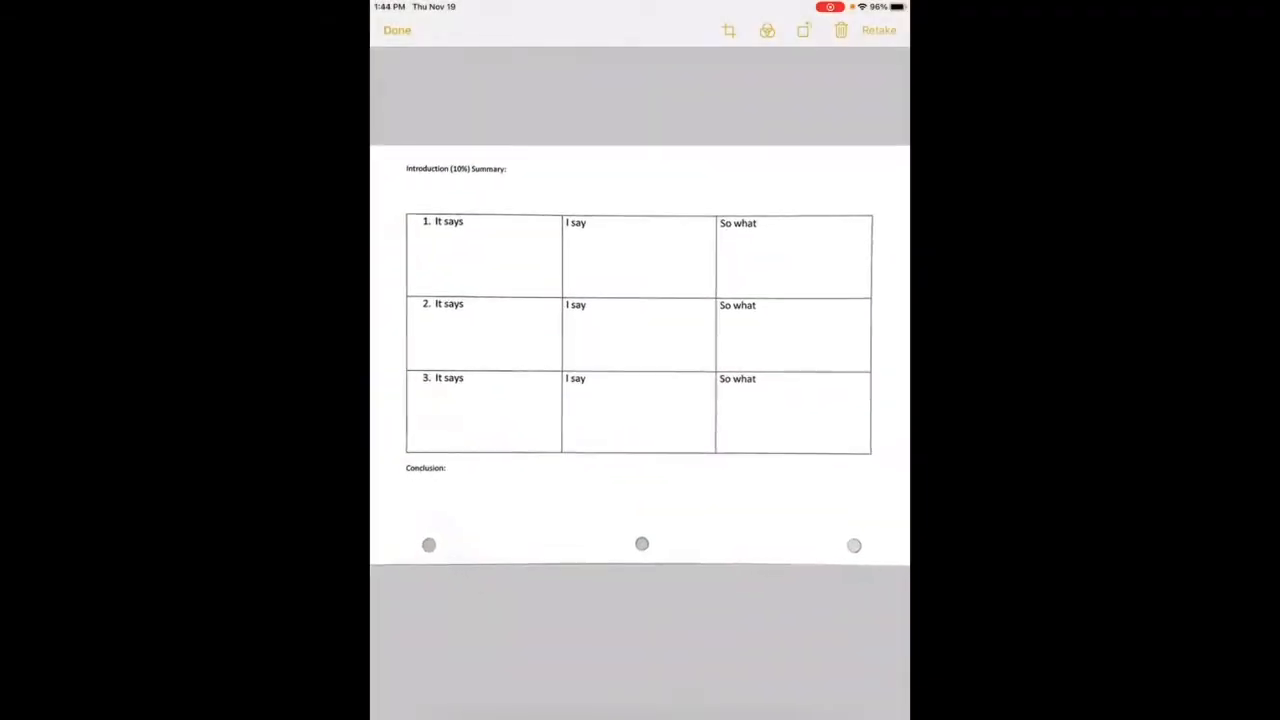
scroll("down", 3)
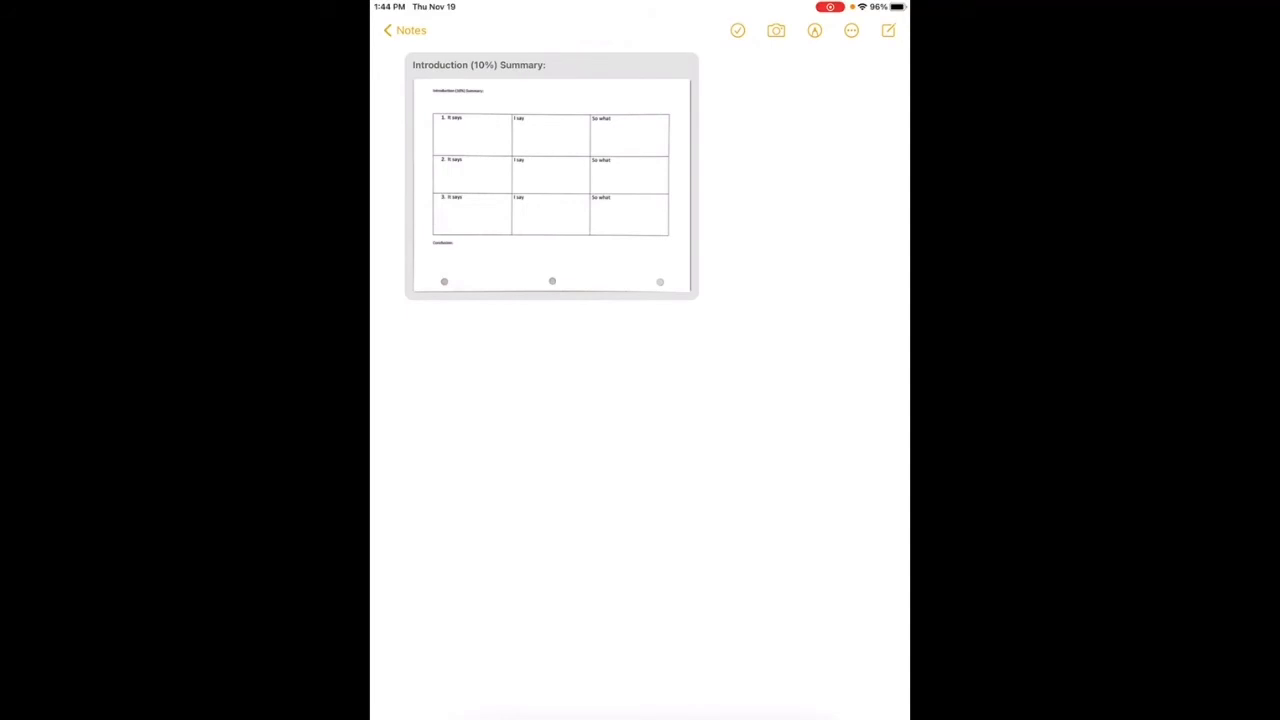
Open the scanned worksheet and change its title to 'Test PDF'.
left_click(551, 178)
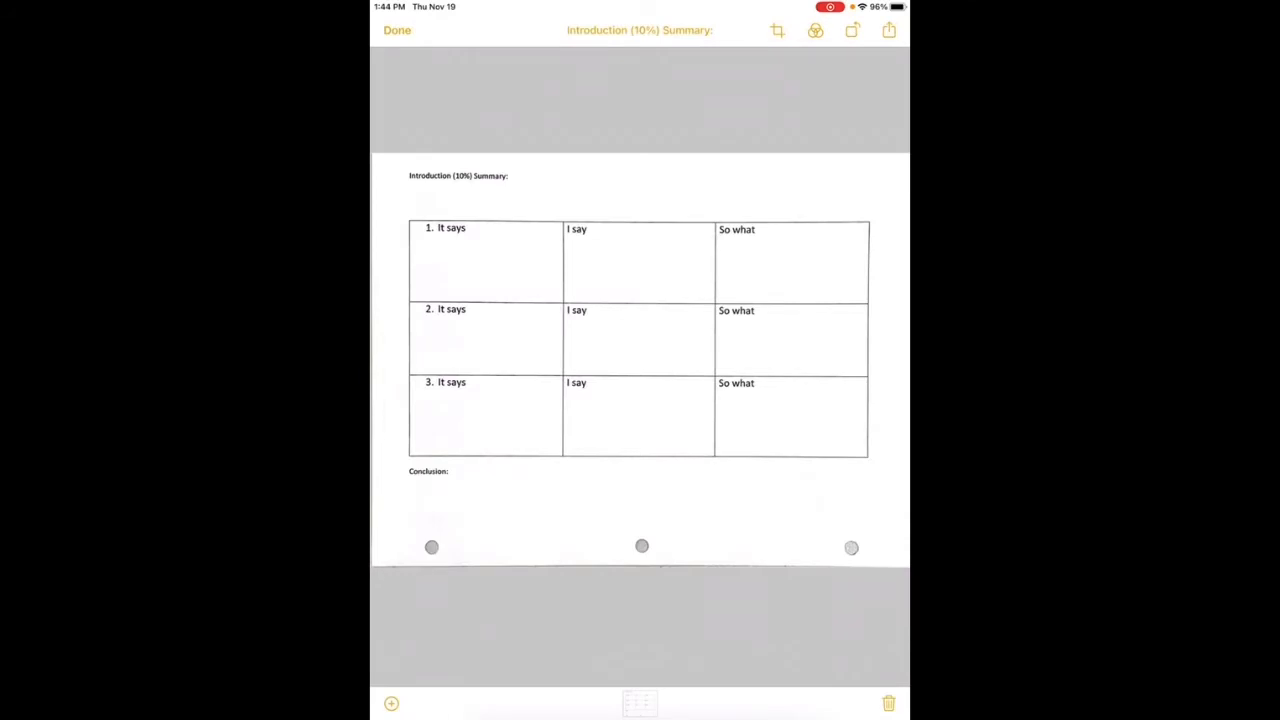
left_click(639, 30)
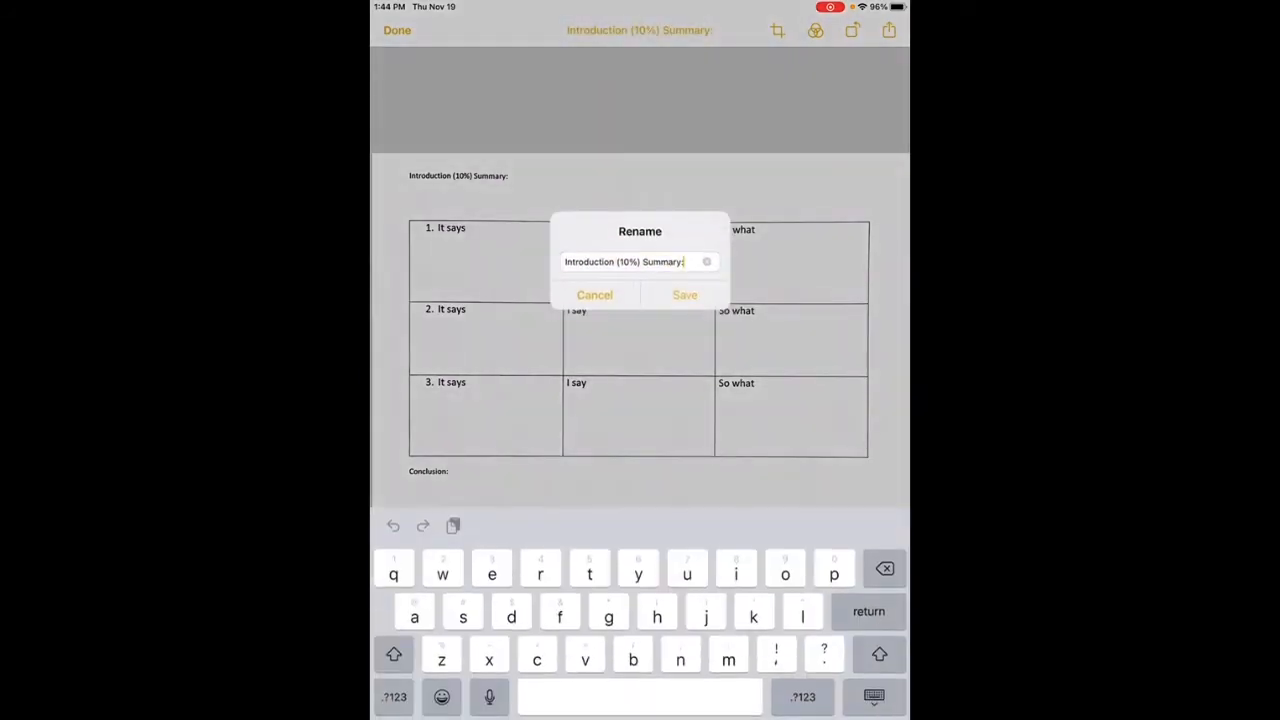
double_click(624, 261)
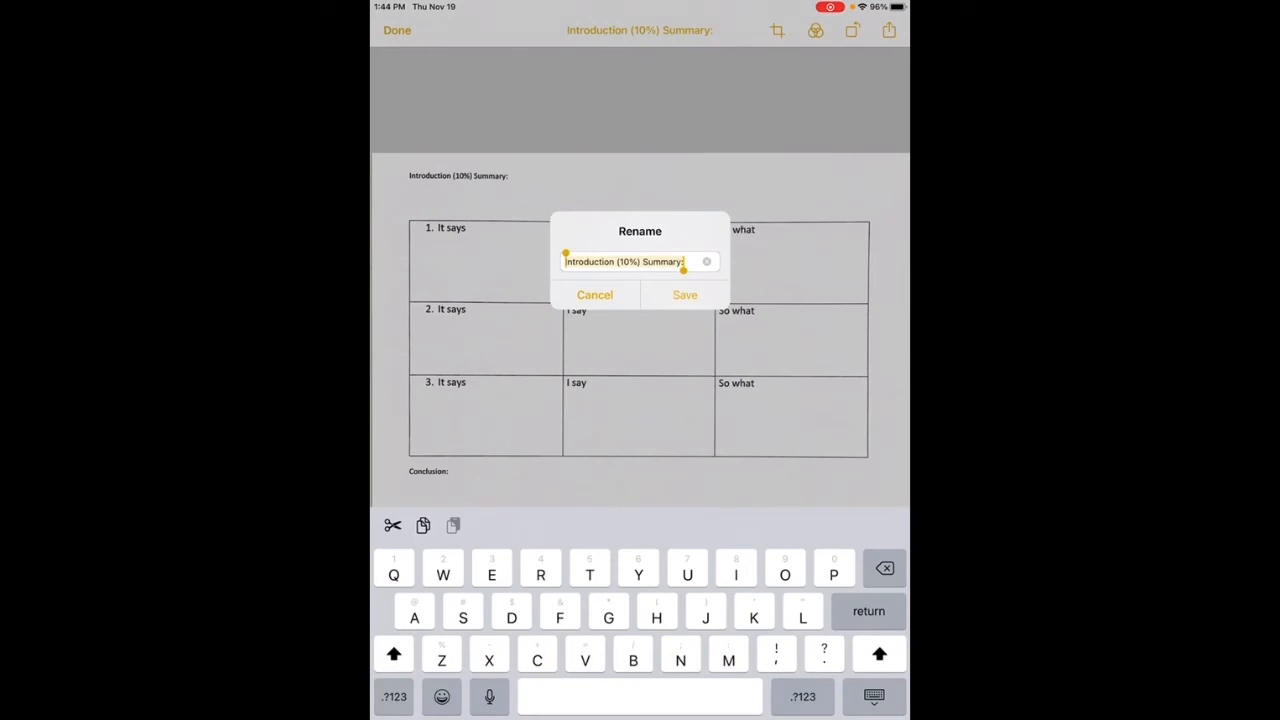
type("Test")
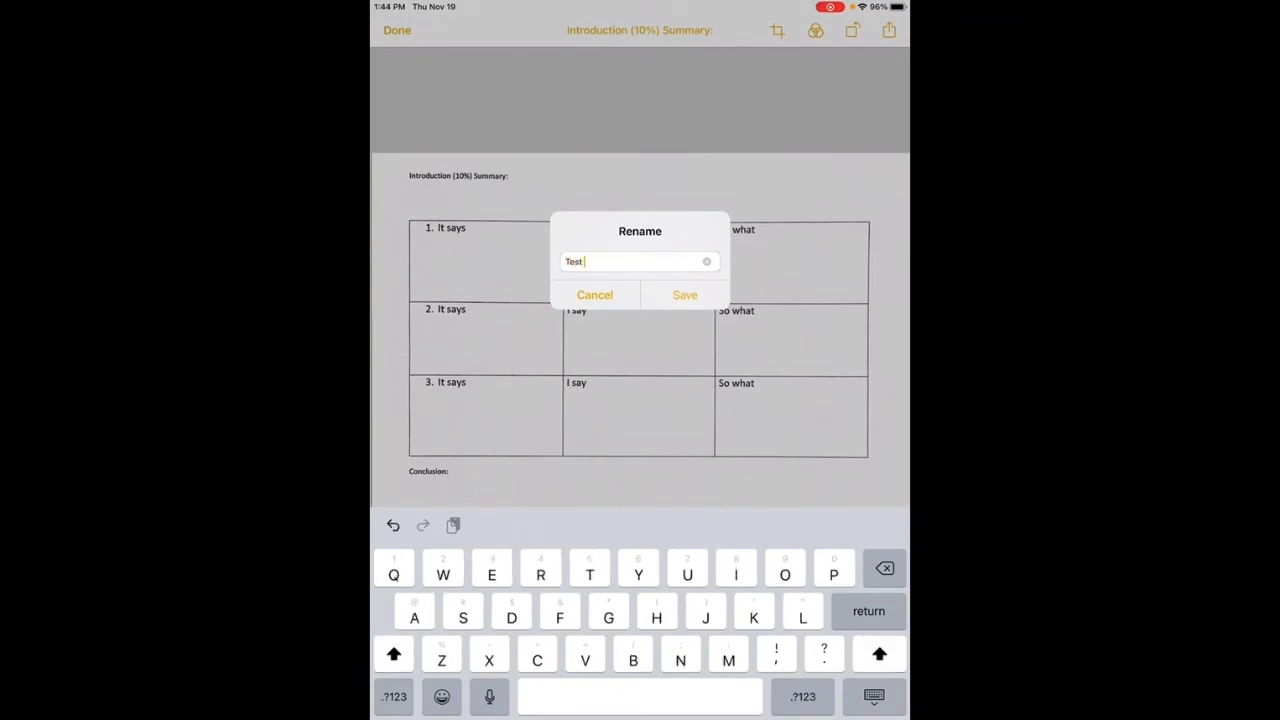
type("PDF")
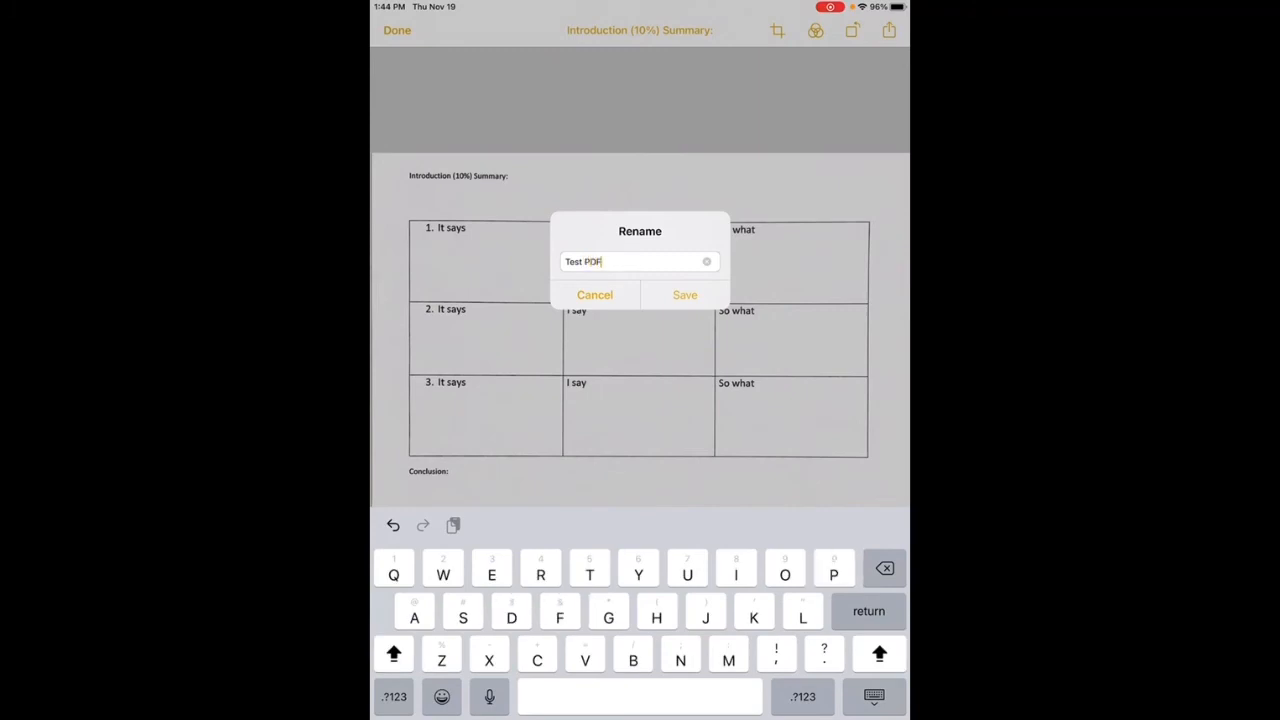
left_click(685, 294)
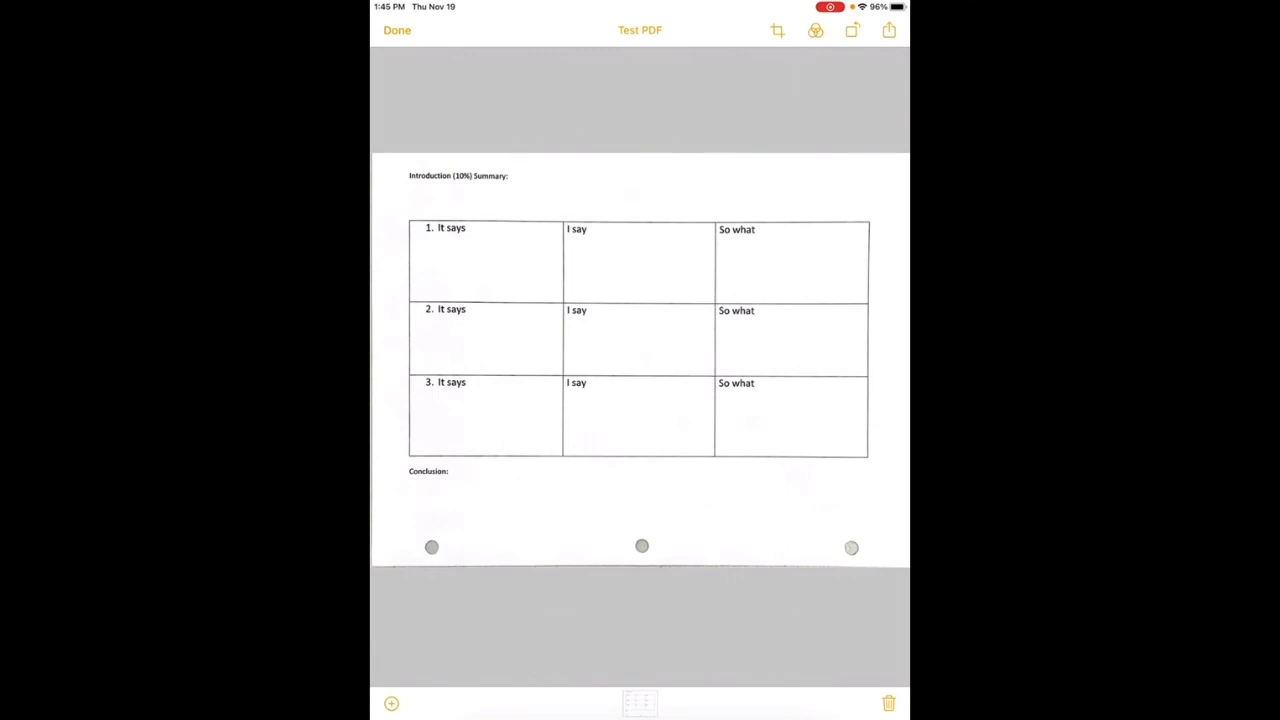
Show the share sheet for the 'Test PDF' scan.
left_click(888, 30)
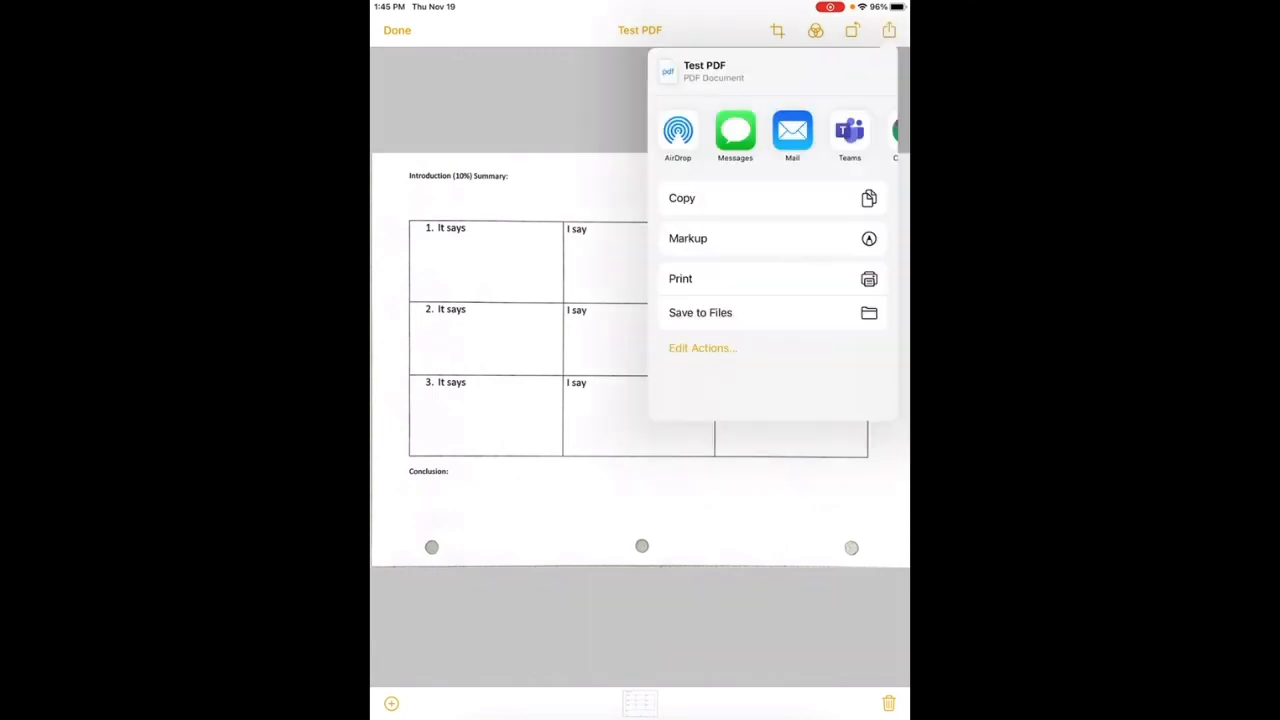